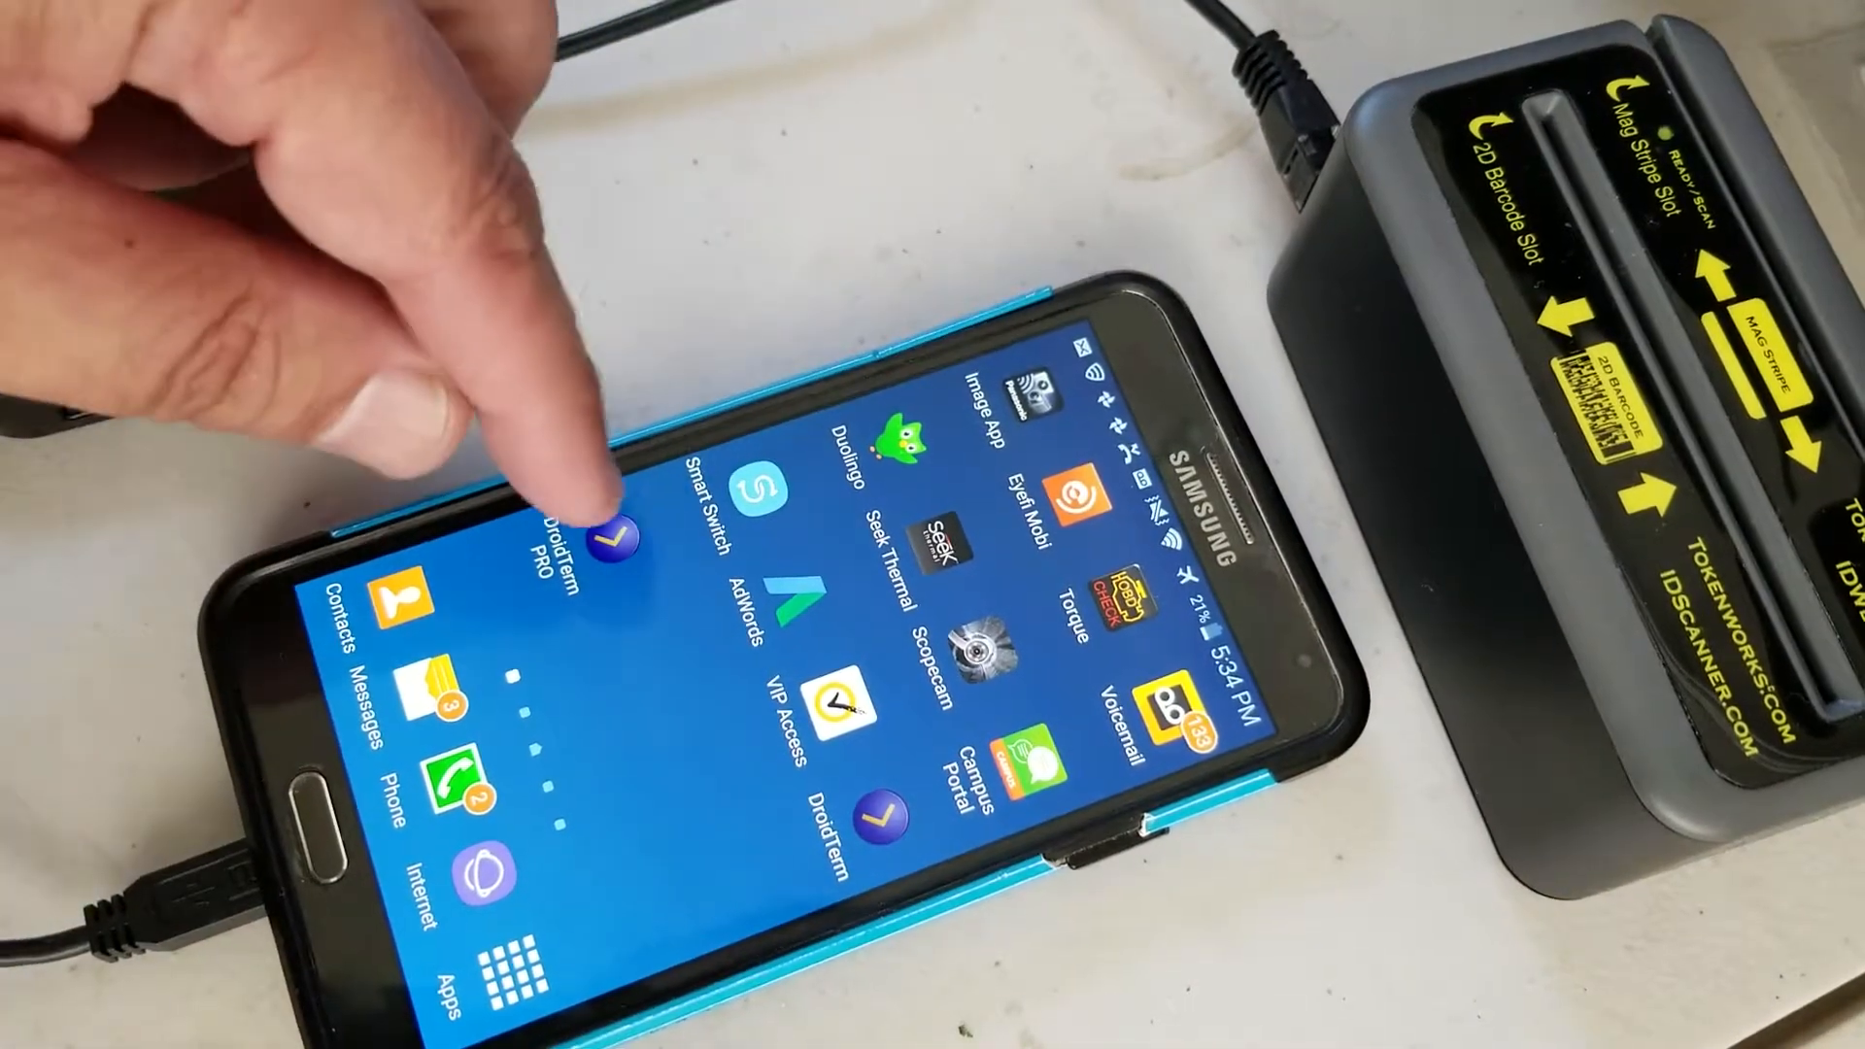
# Launch DroidTerm PRO and show the Serial Port settings listing the baud rates.
pyautogui.click(603, 535)
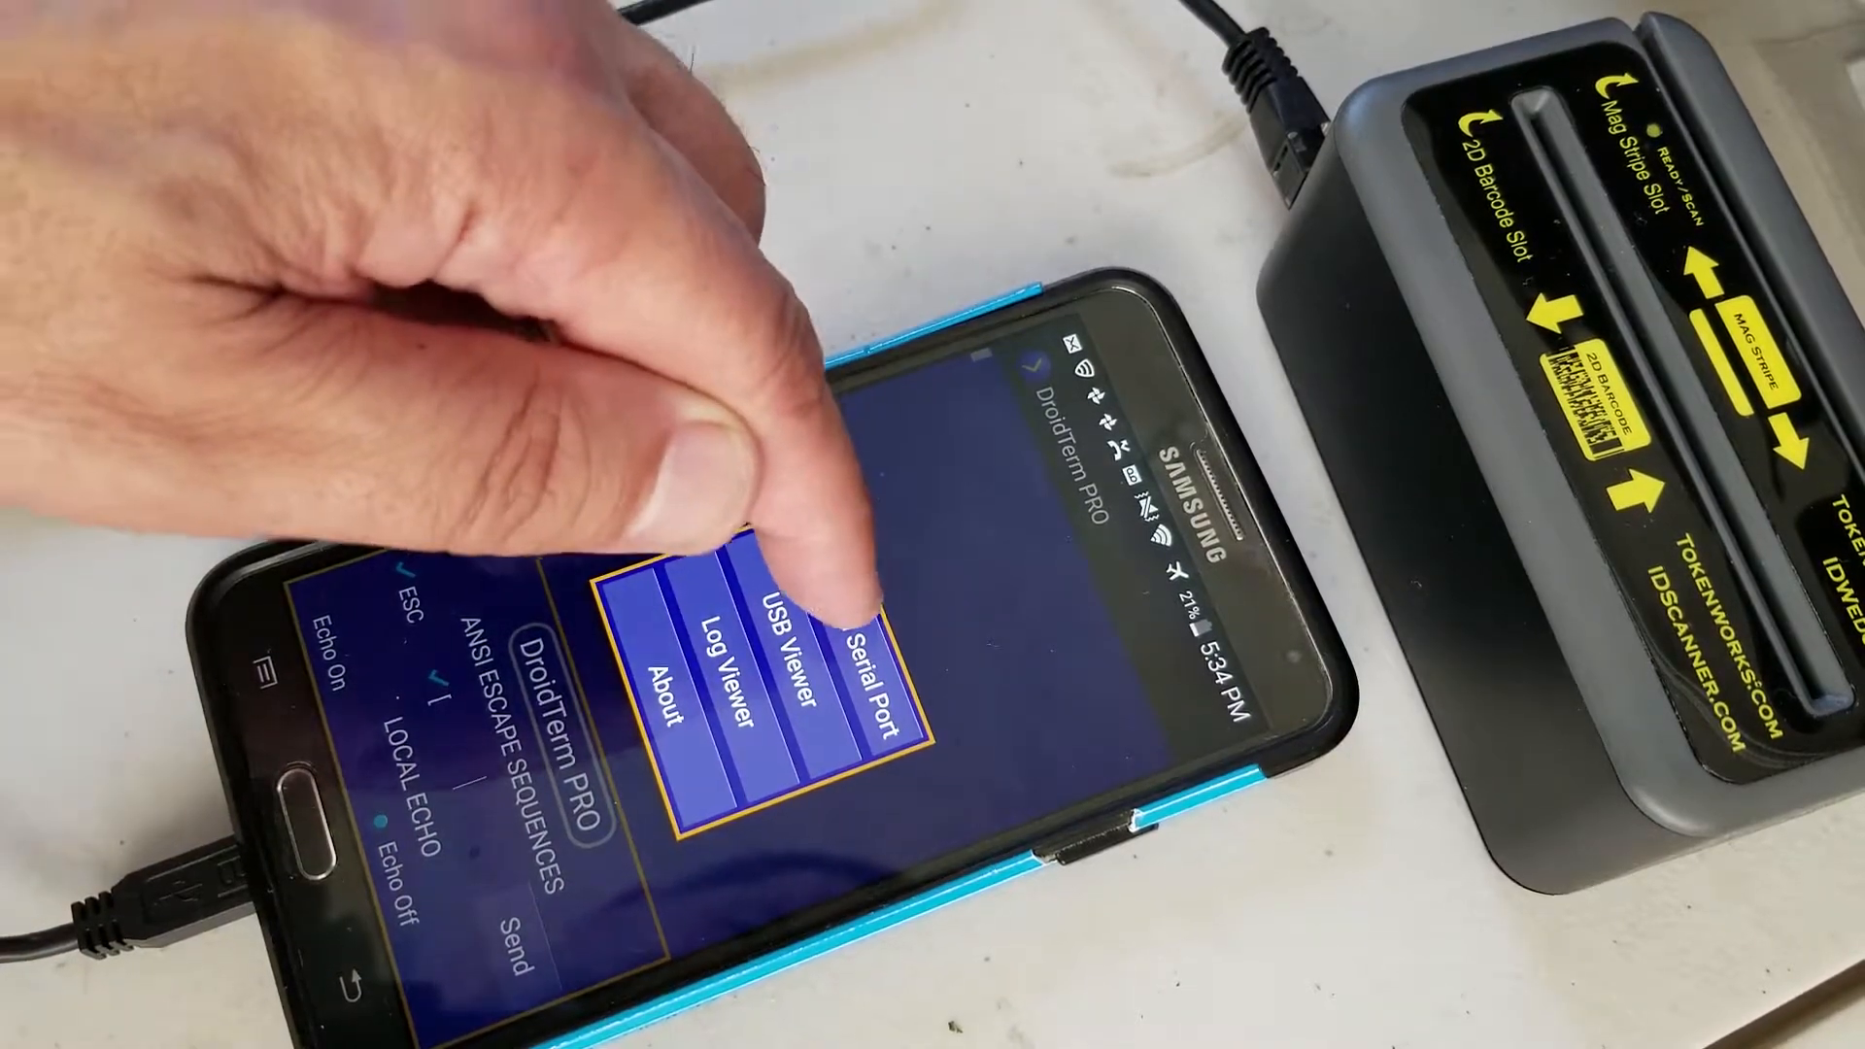
pyautogui.click(868, 666)
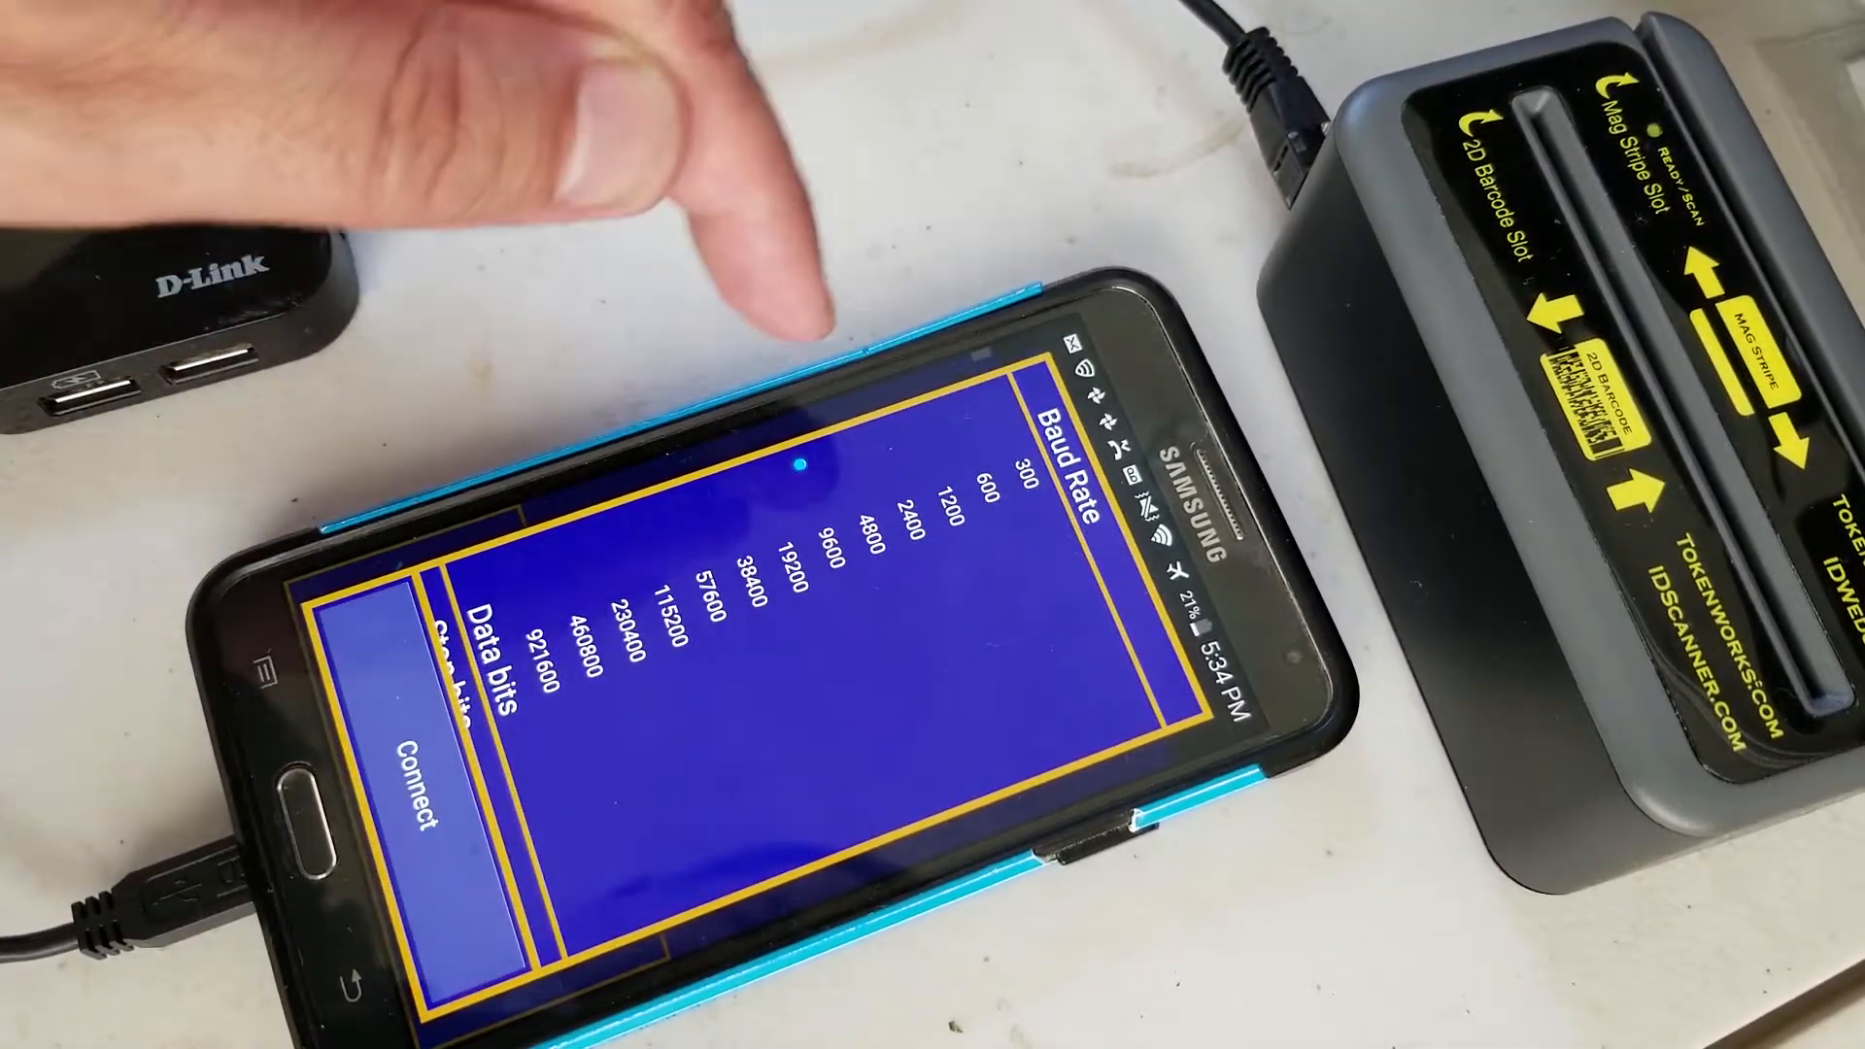